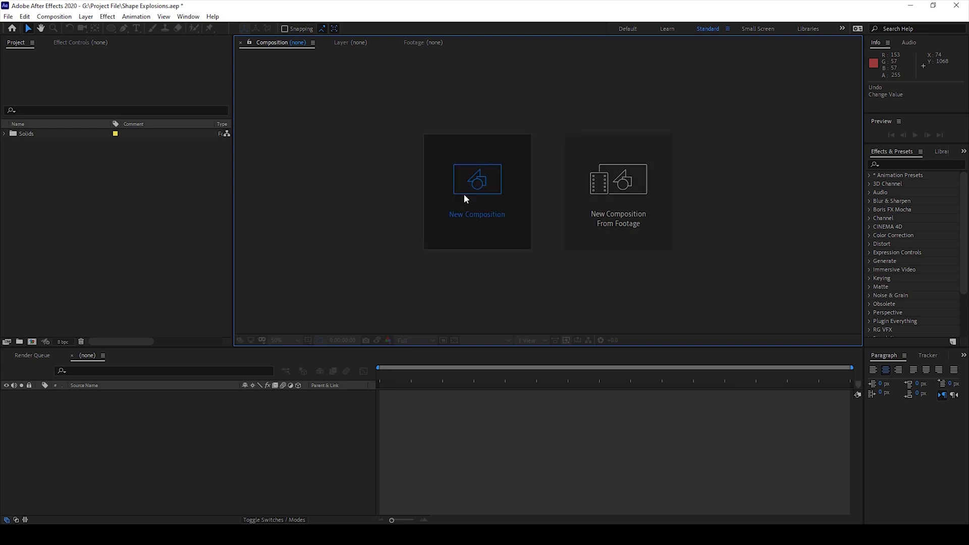
Step: Create a 1920×1080, 29.97 fps, 10-second composition named 'Shape Explosions'
click(476, 179)
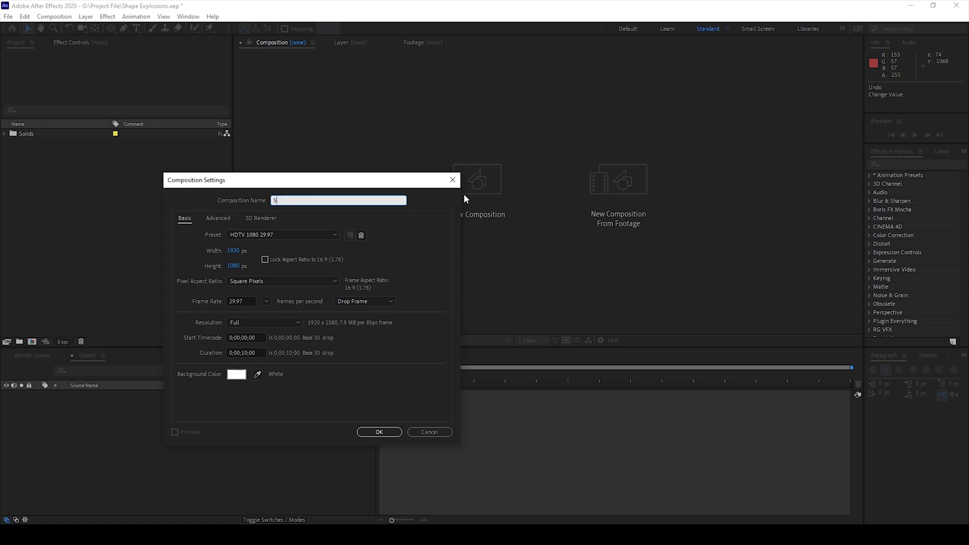
text(hape Explosions)
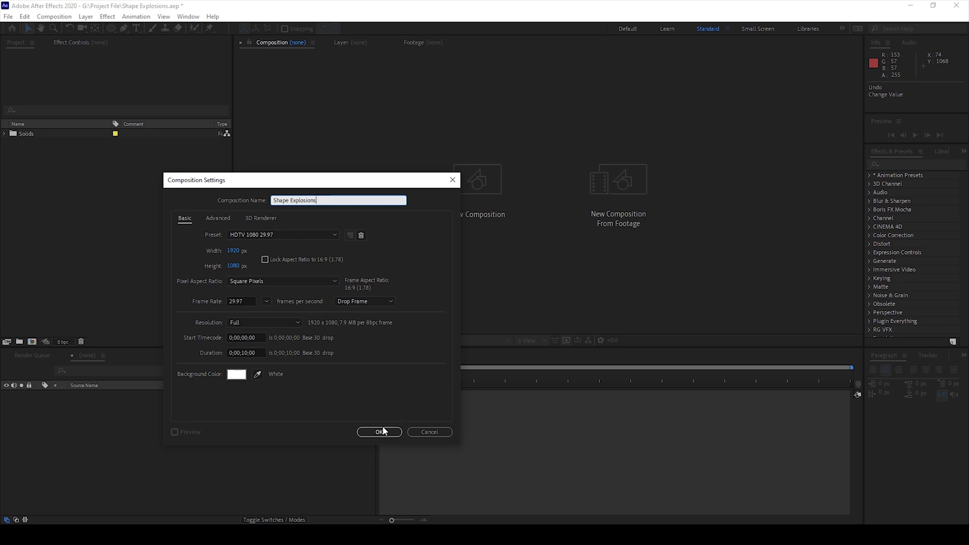
click(379, 431)
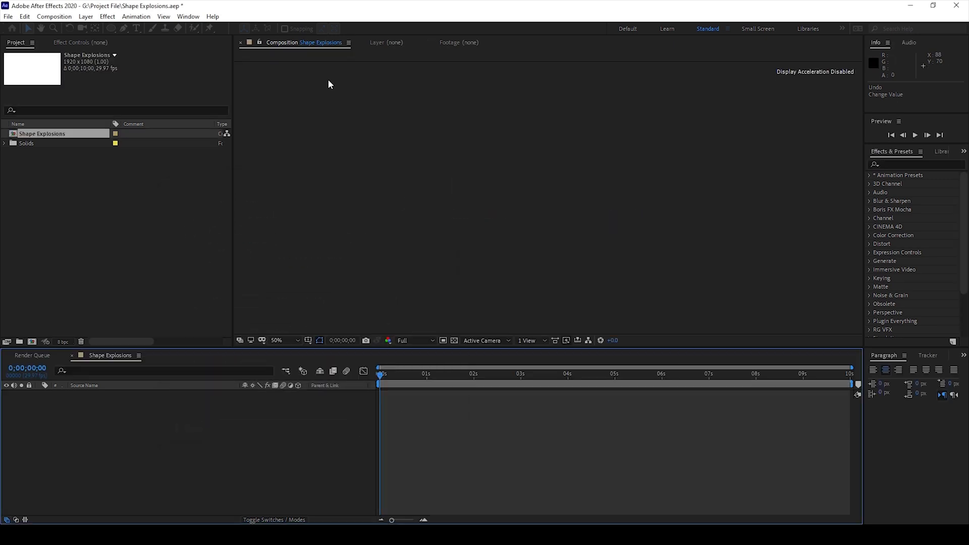
Step: Add a full-frame red solid layer named 'Background' to the composition
click(85, 16)
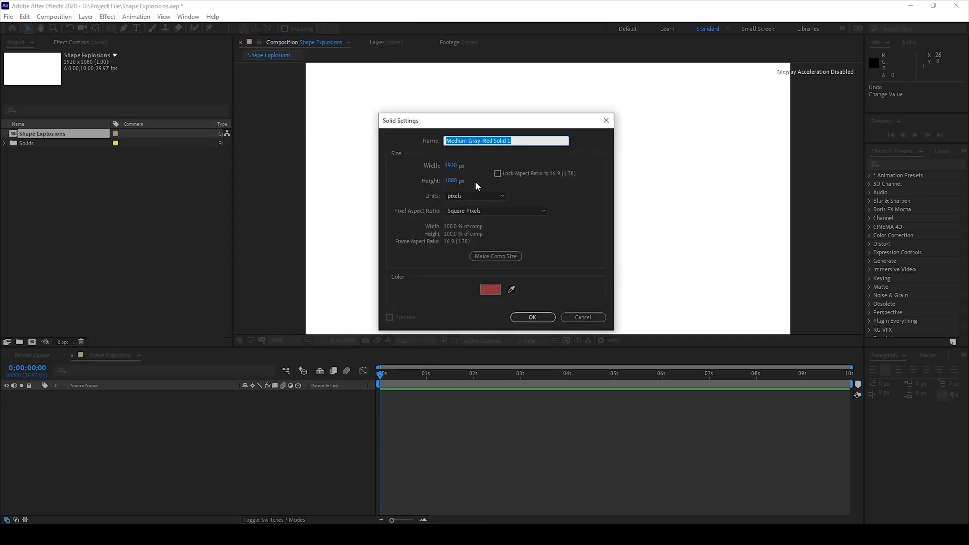
text(Backgro)
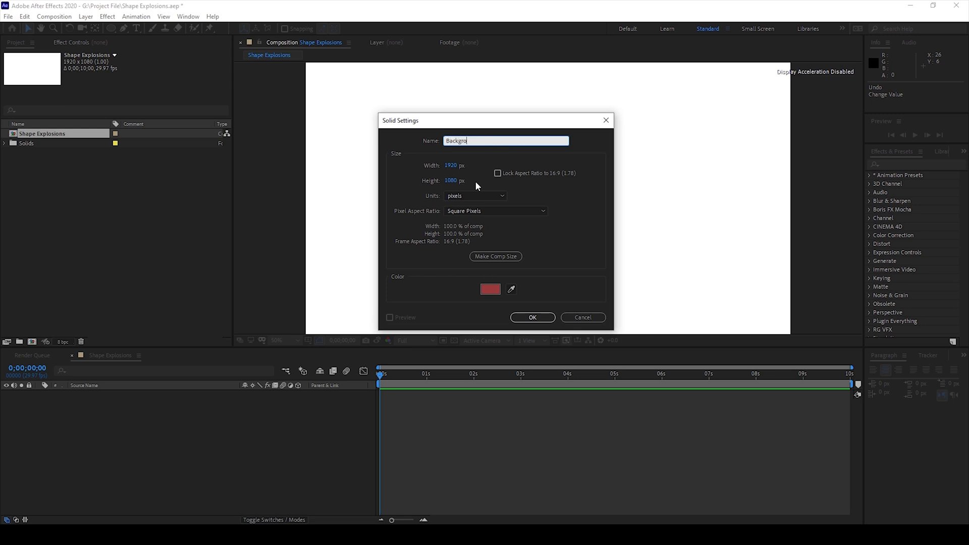
text(und)
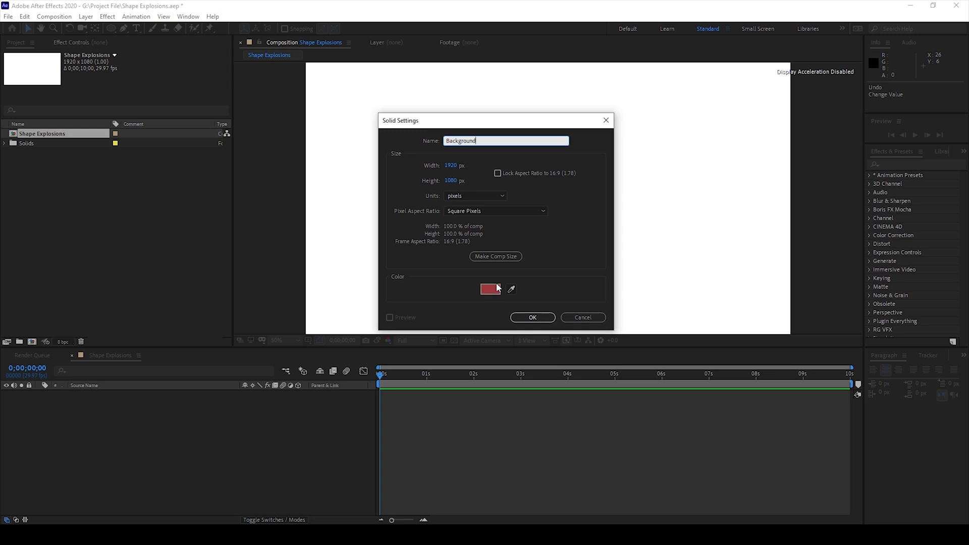
click(531, 317)
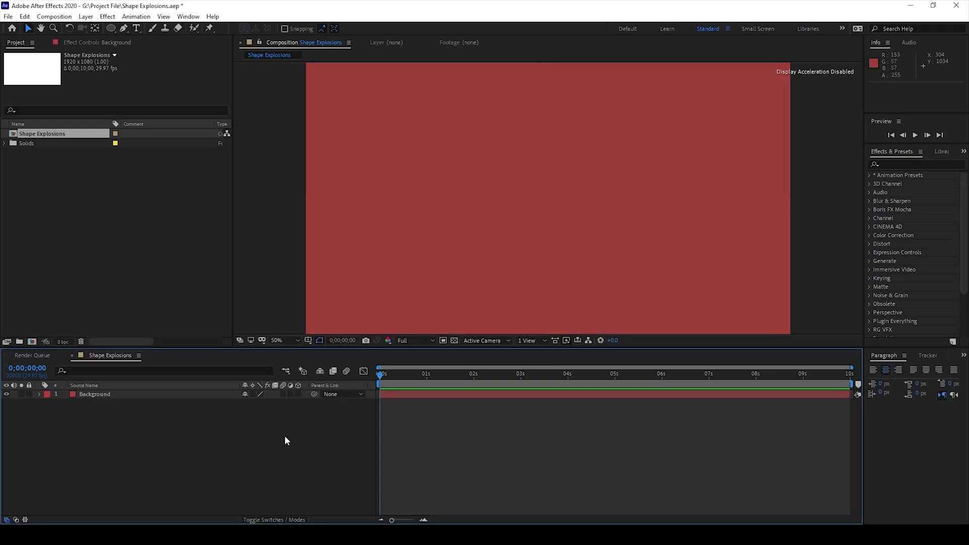
mouse_move(482, 242)
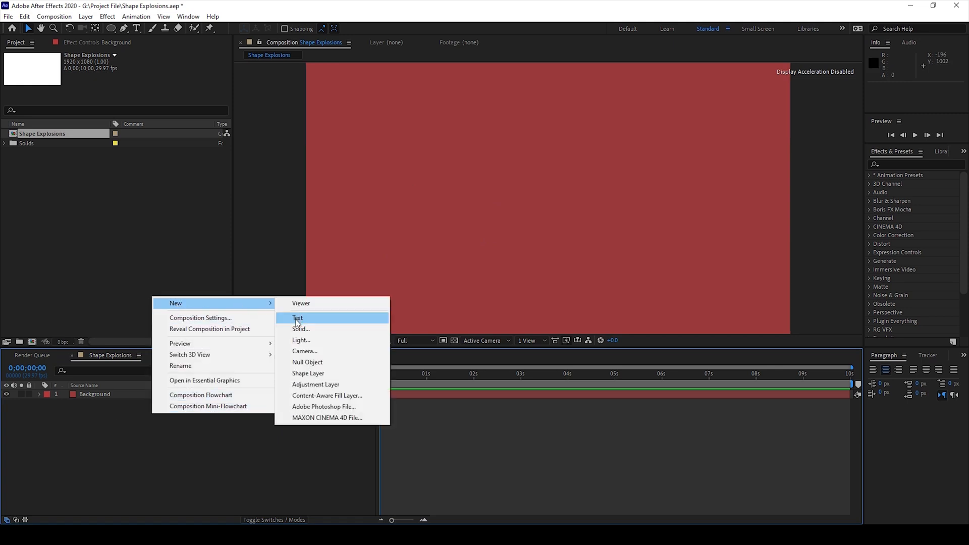
Step: Add a new shape layer containing an ellipse above Background
click(308, 373)
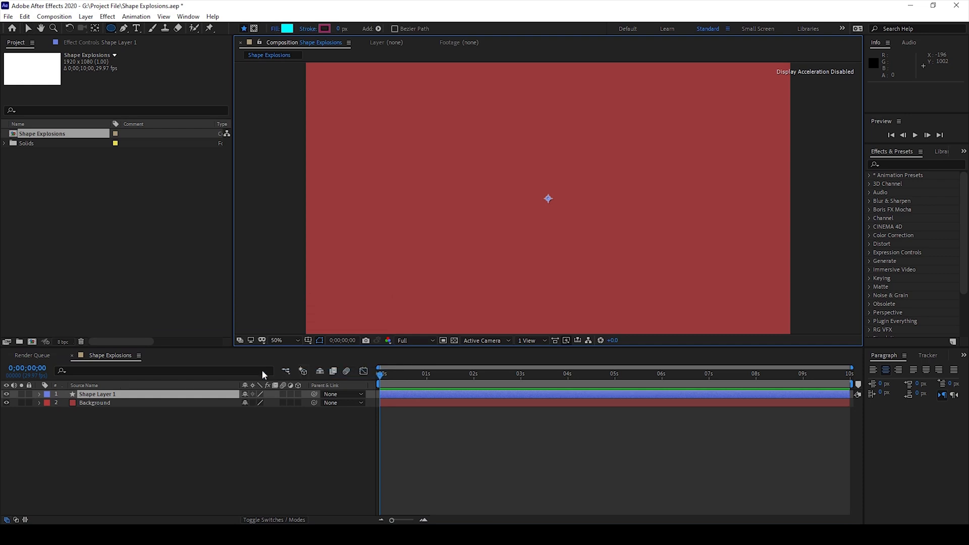
click(48, 394)
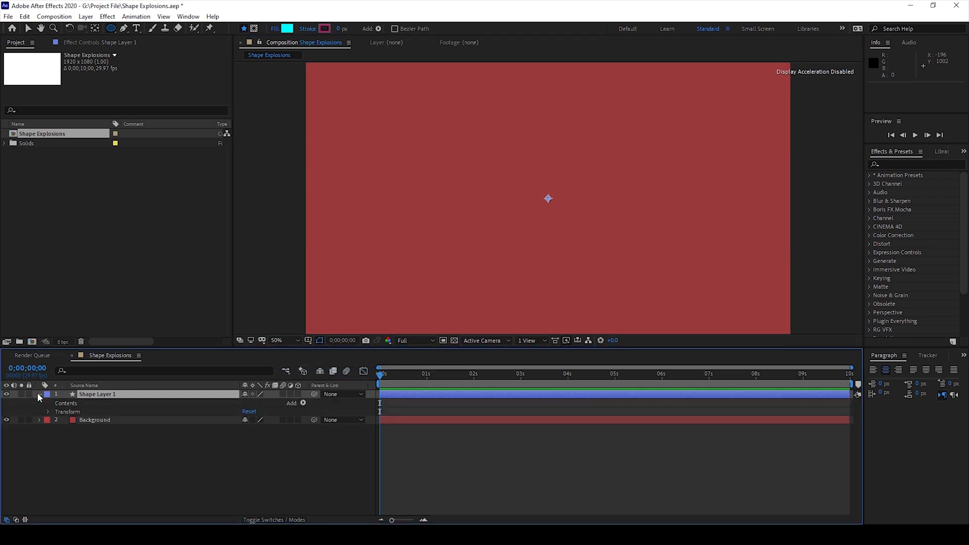
click(302, 403)
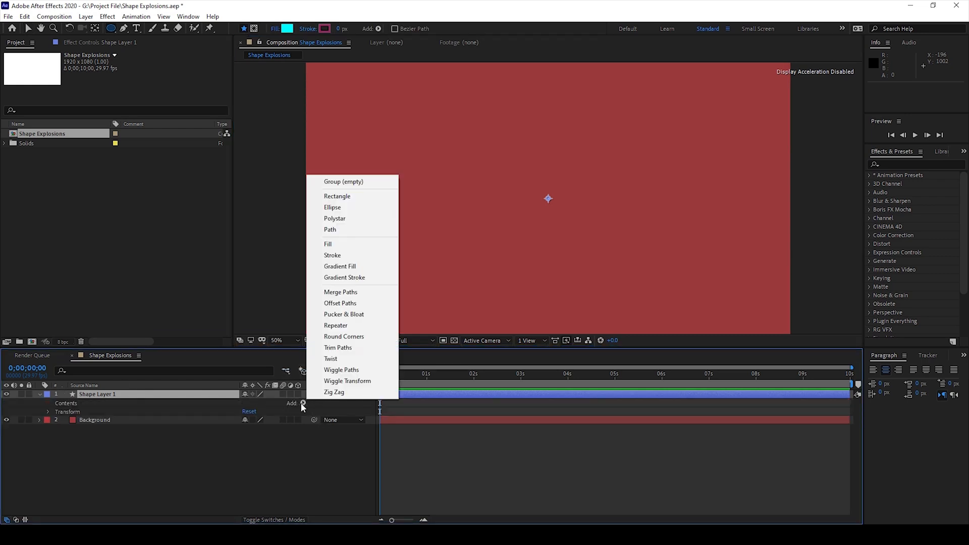
click(332, 207)
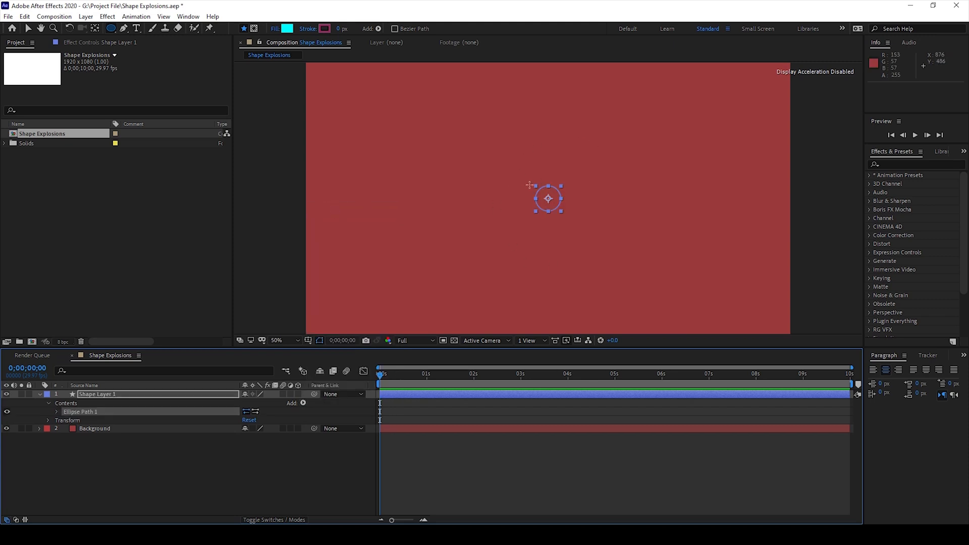
mouse_move(308, 403)
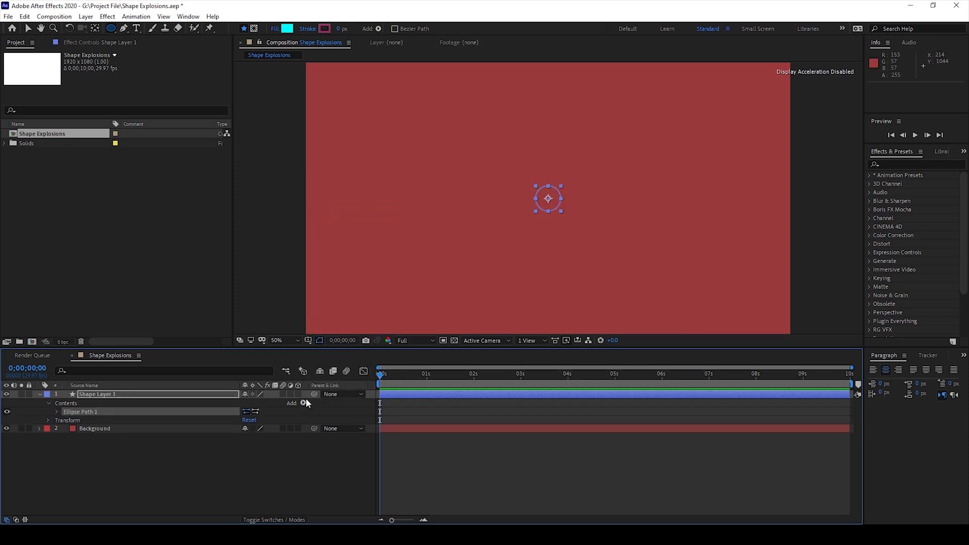
Step: Give the ellipse a cyan fill with colour 00EAFF
click(303, 402)
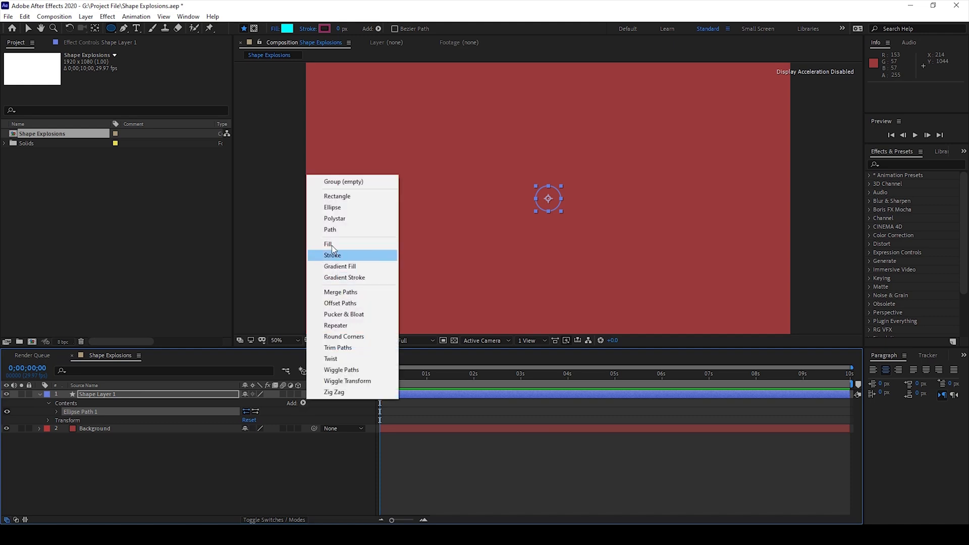
click(328, 243)
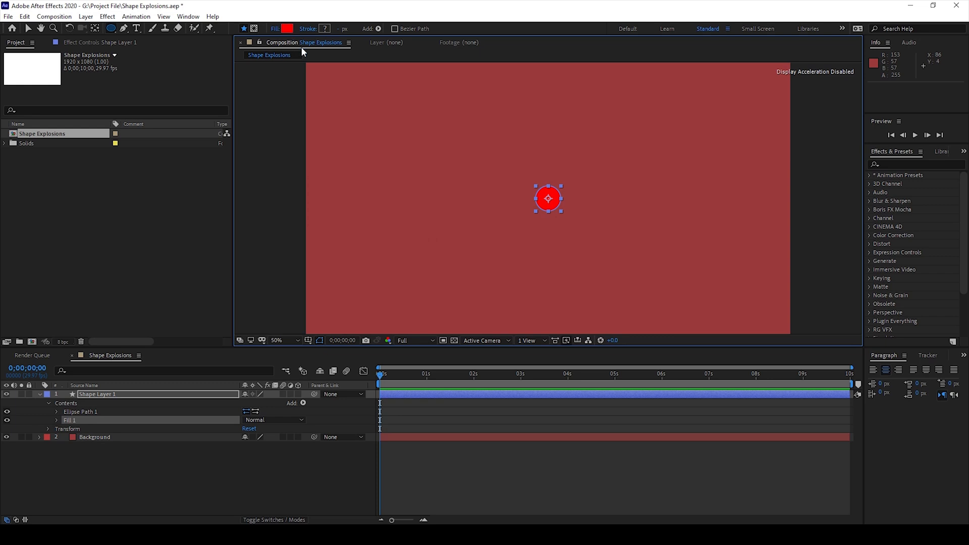
click(286, 29)
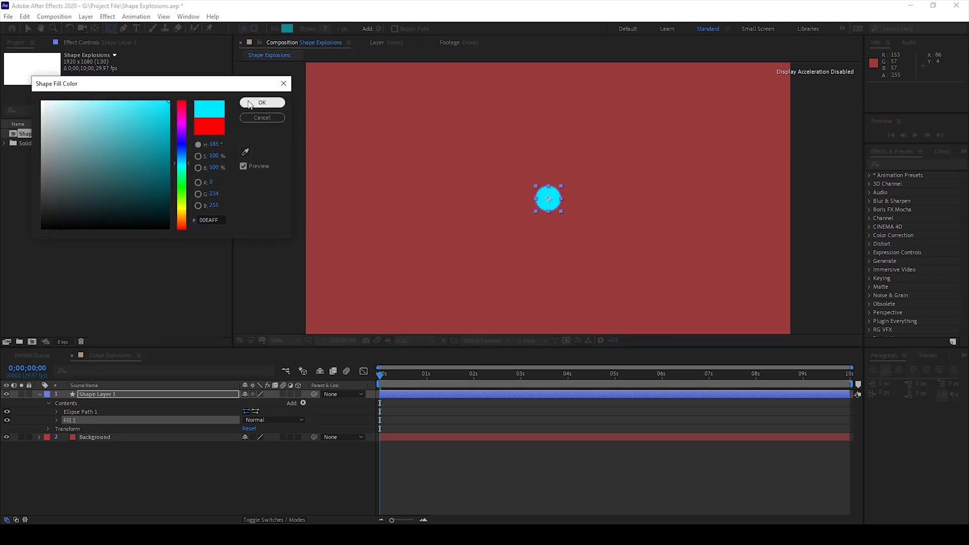
click(261, 102)
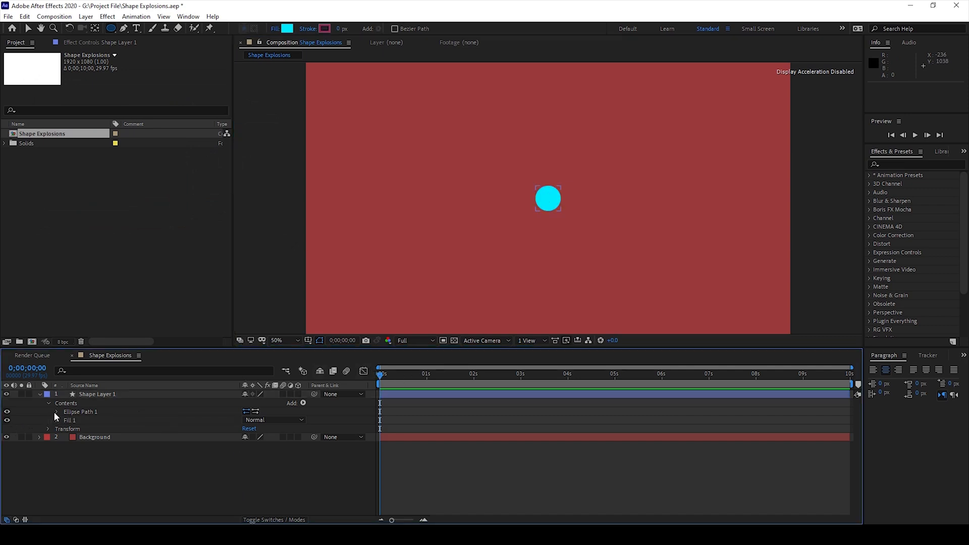
Step: Keyframe Ellipse Path 1 Position at 0 s and 1 s, rising toward the top
click(55, 412)
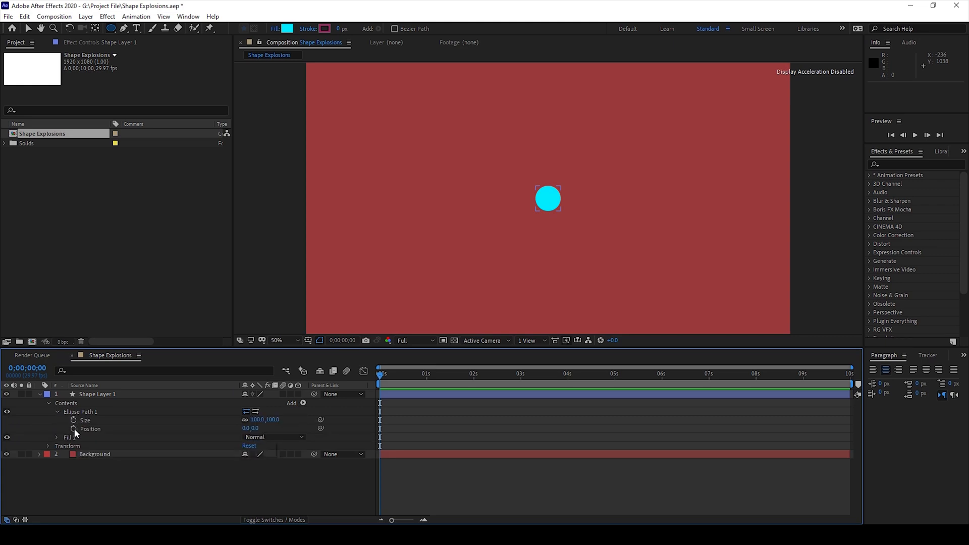
click(73, 430)
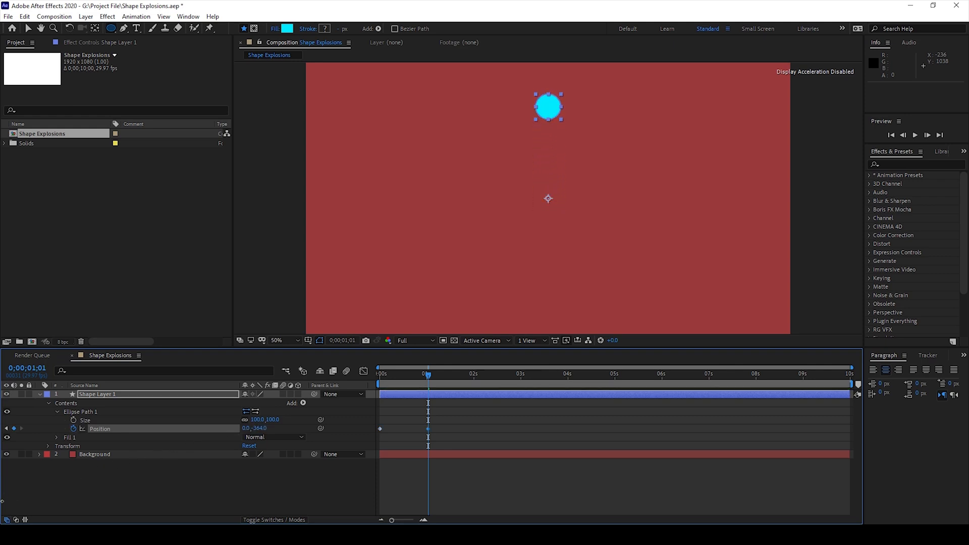
double_click(259, 428)
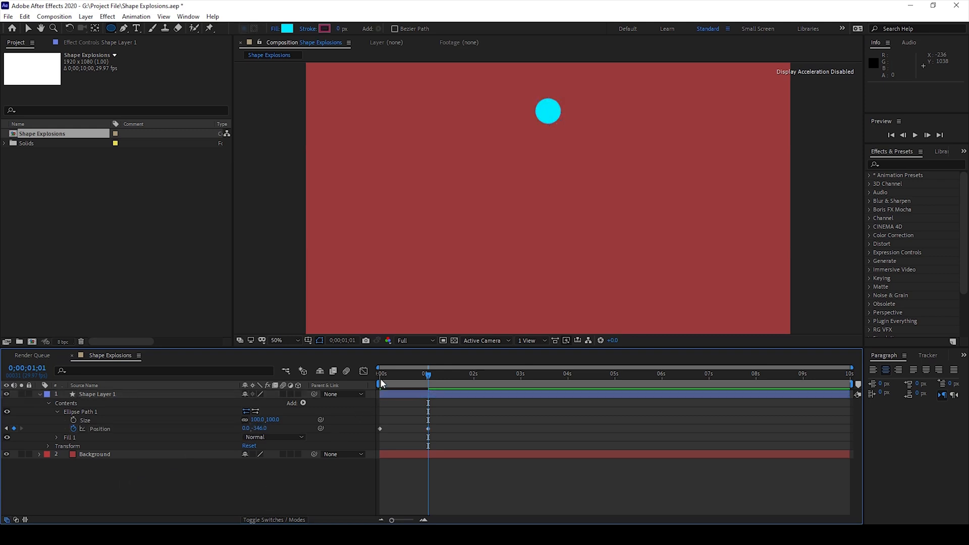
click(380, 373)
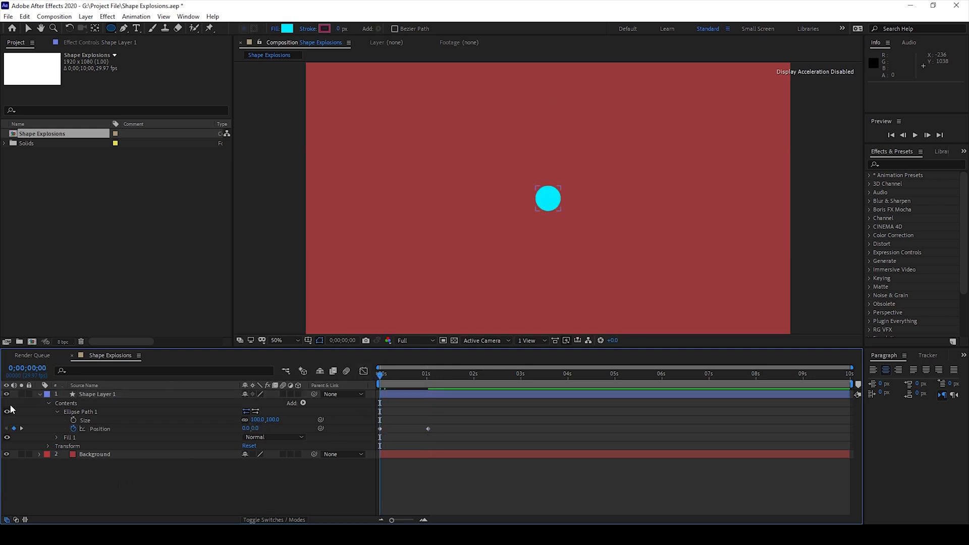
mouse_move(73, 421)
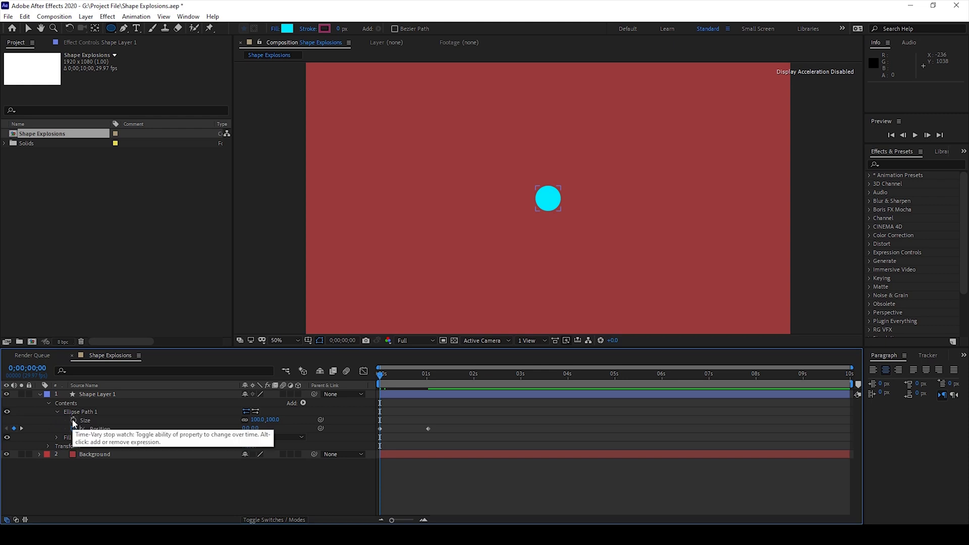
Step: Keyframe the ellipse Size to 23,151 and then 0,0 at 1 s
click(73, 421)
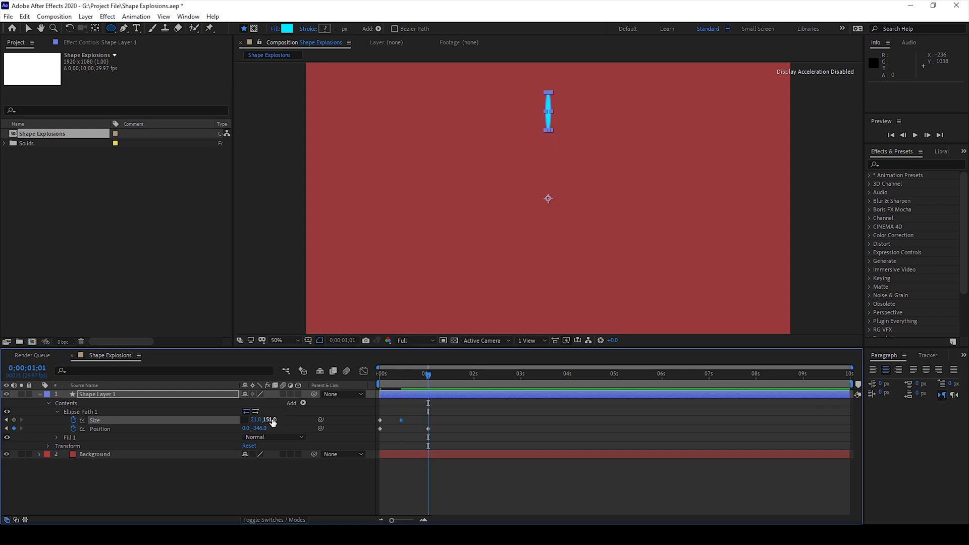
double_click(259, 420)
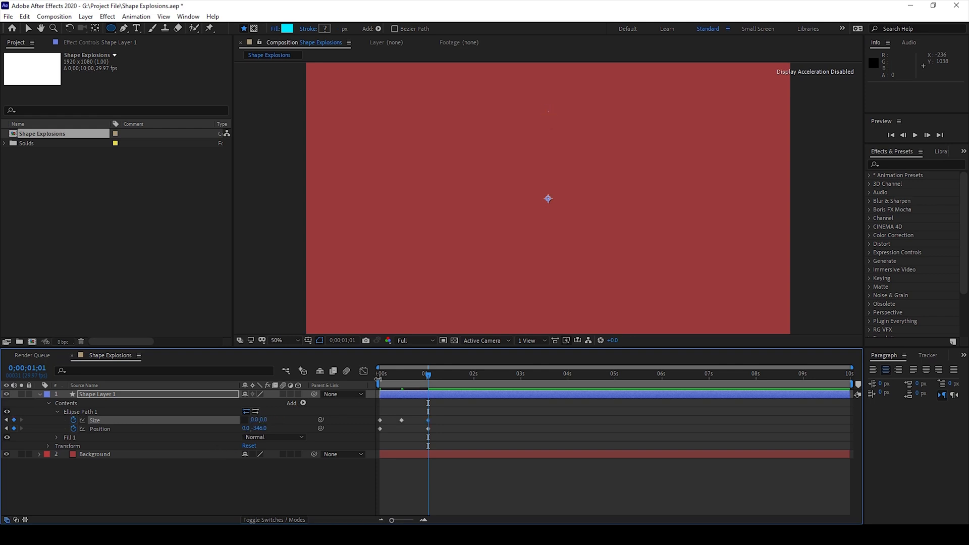
click(378, 374)
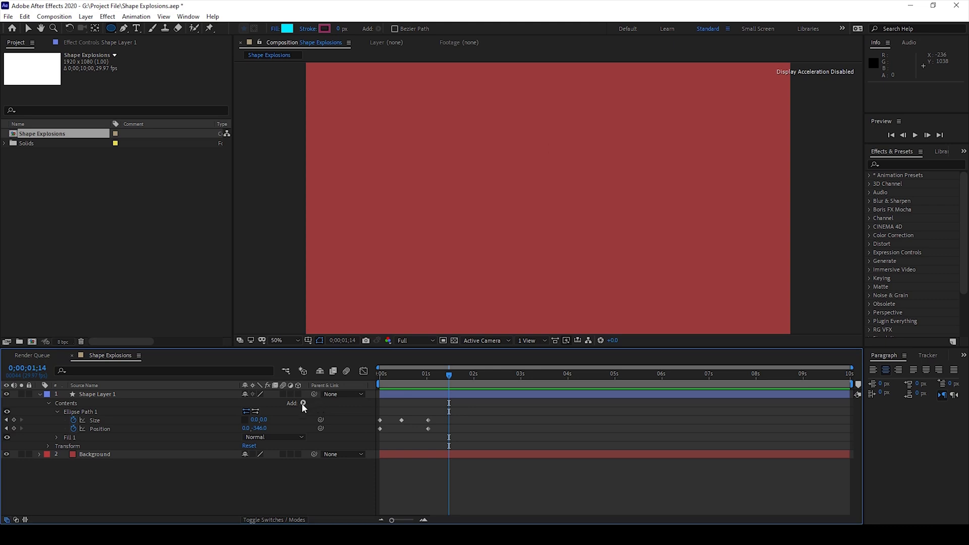
Step: Add a three-copy Repeater and drive its Rotation with an expression
click(303, 403)
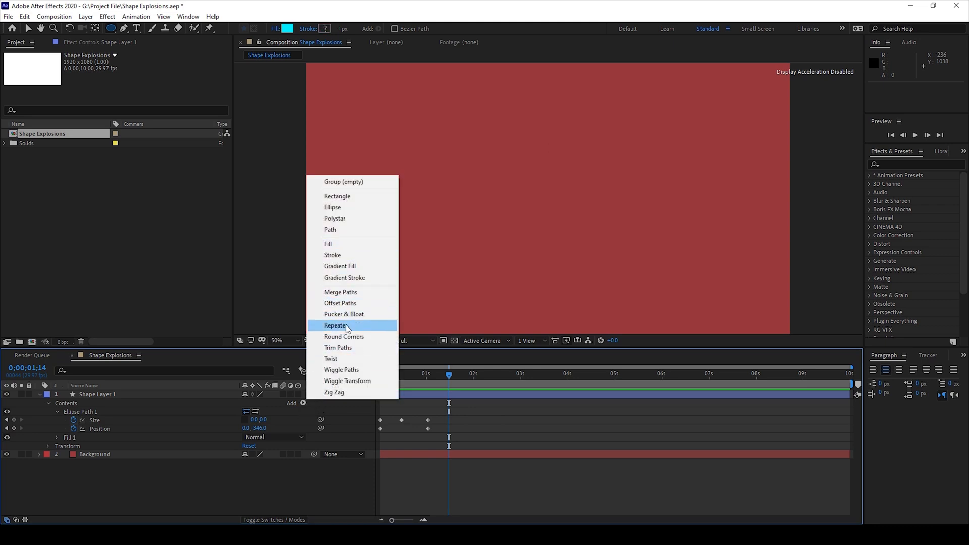
click(336, 326)
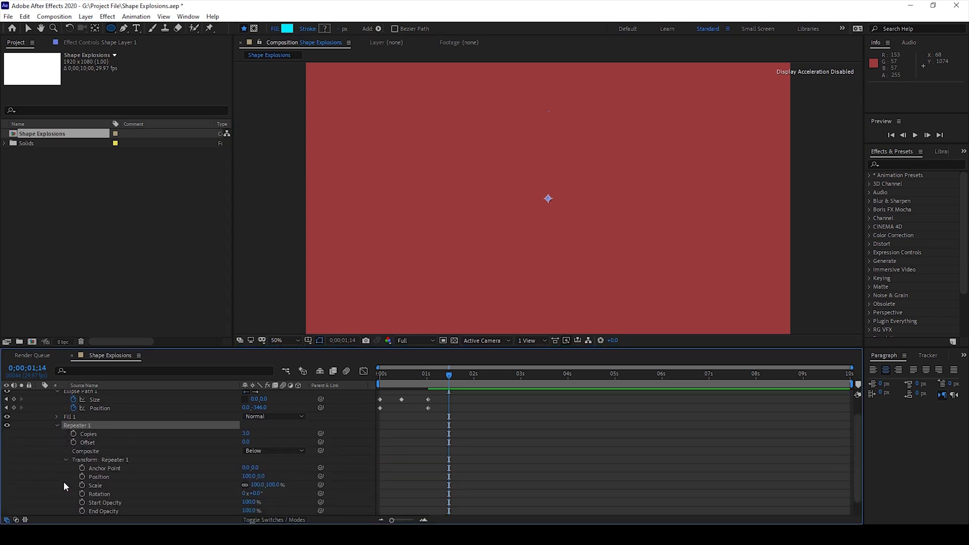
scroll(down, 3)
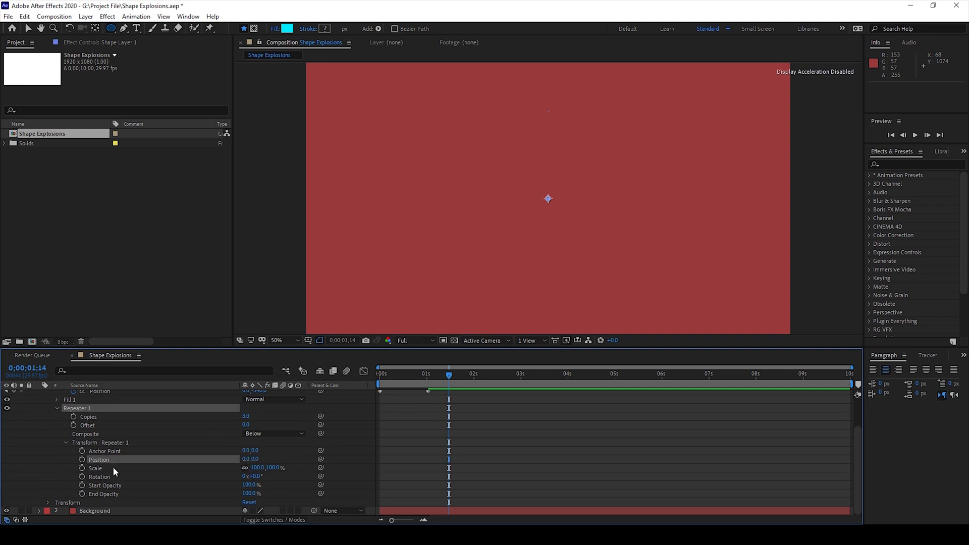
click(72, 476)
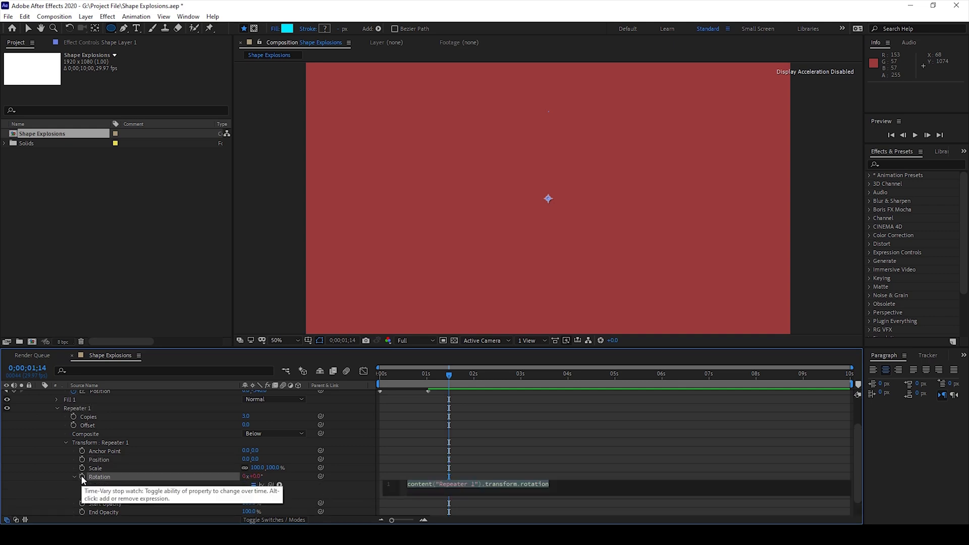
click(83, 480)
text(360)
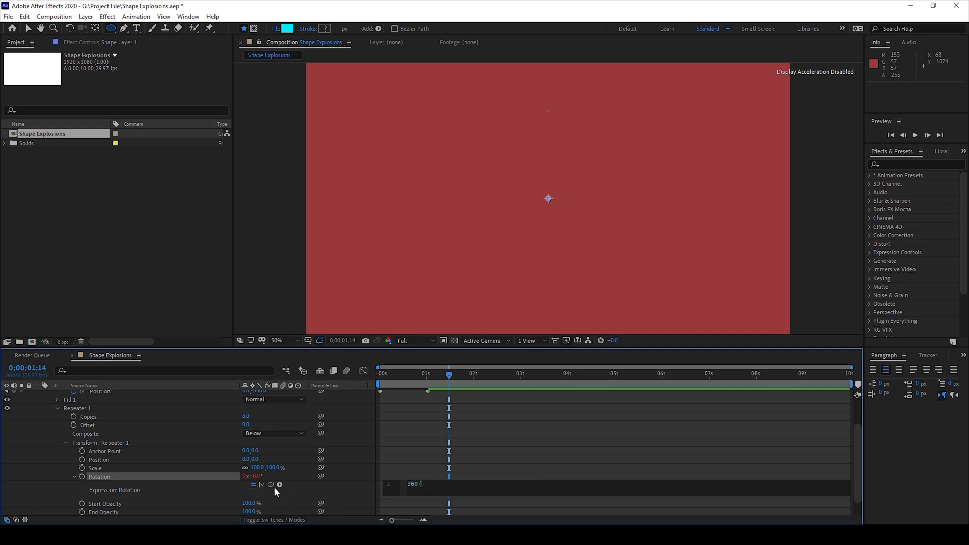
mouse_move(270, 484)
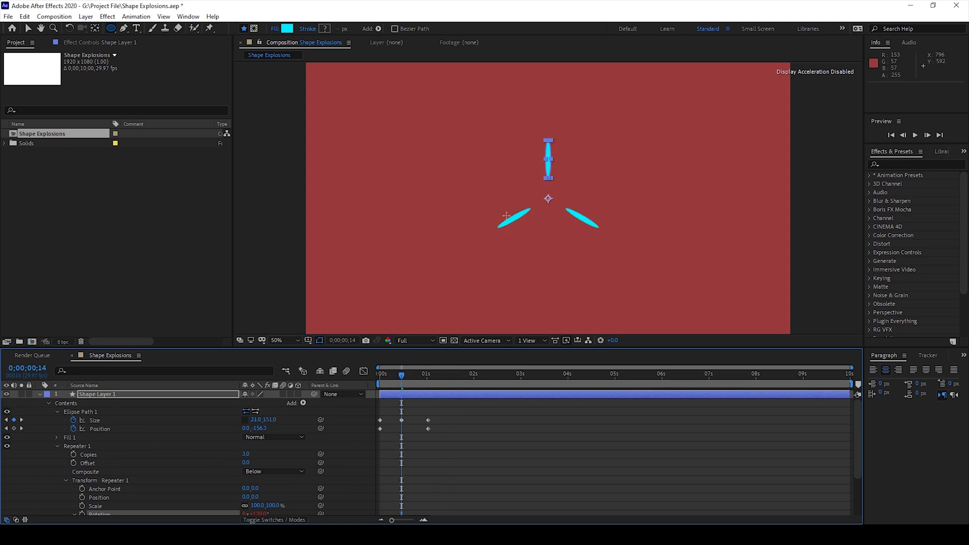
mouse_move(27, 29)
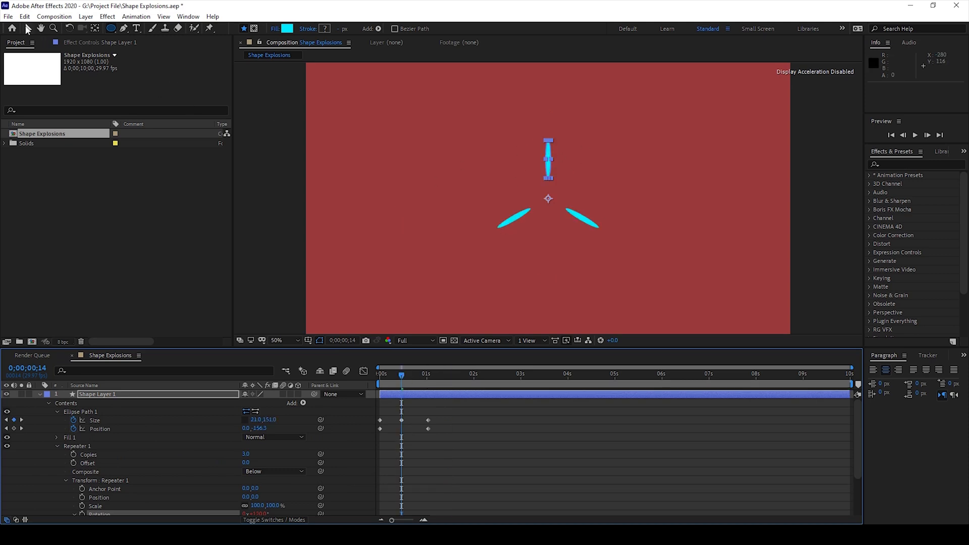
Step: Set the Repeater to 21 copies and preview the radial burst early on
click(28, 28)
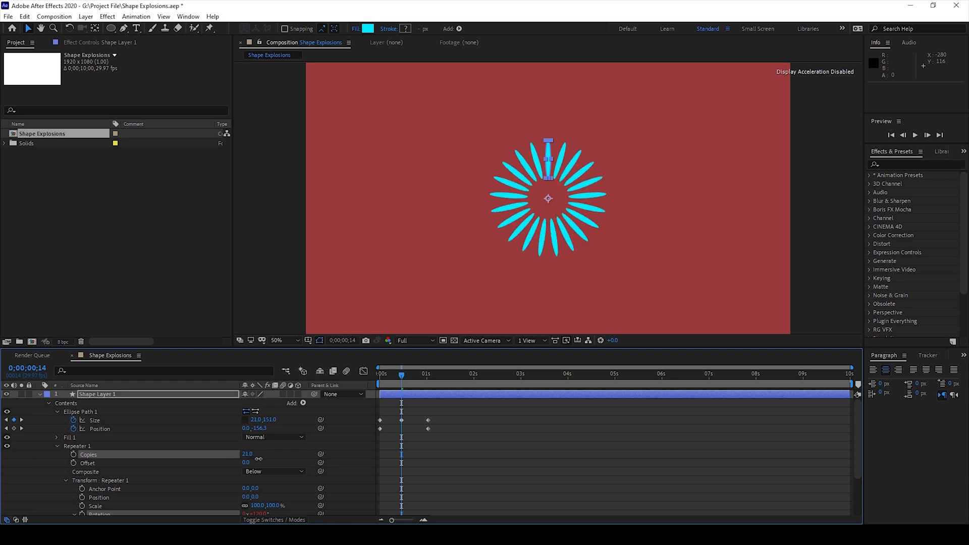
mouse_move(551, 154)
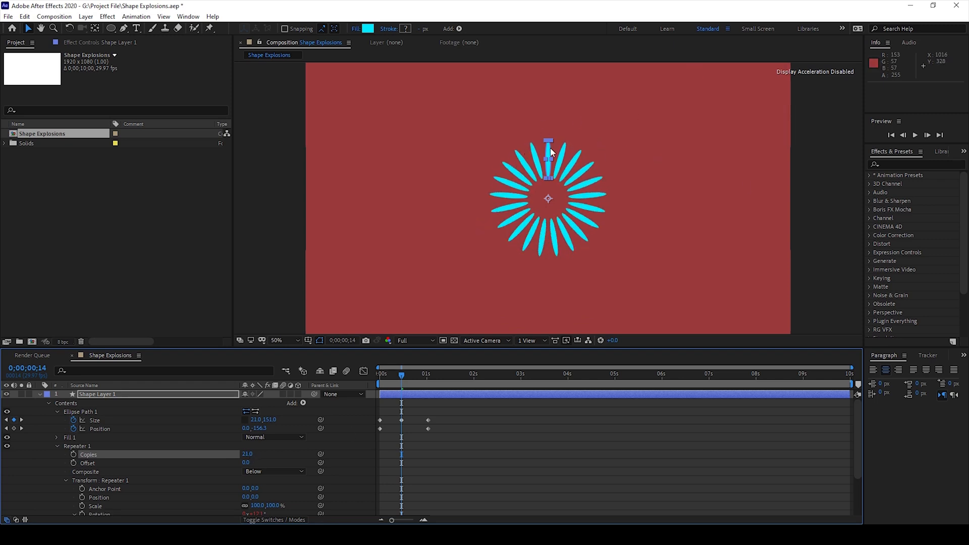
click(379, 373)
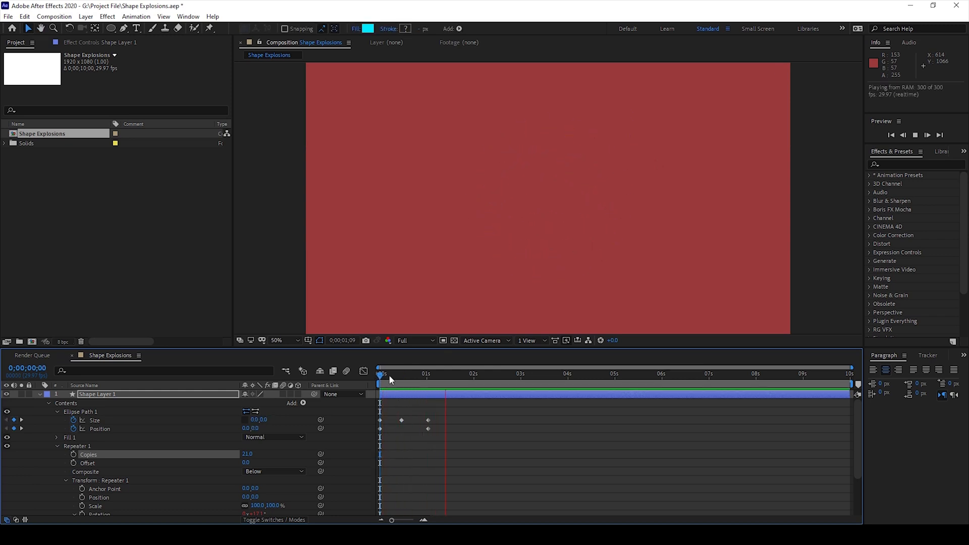
click(380, 373)
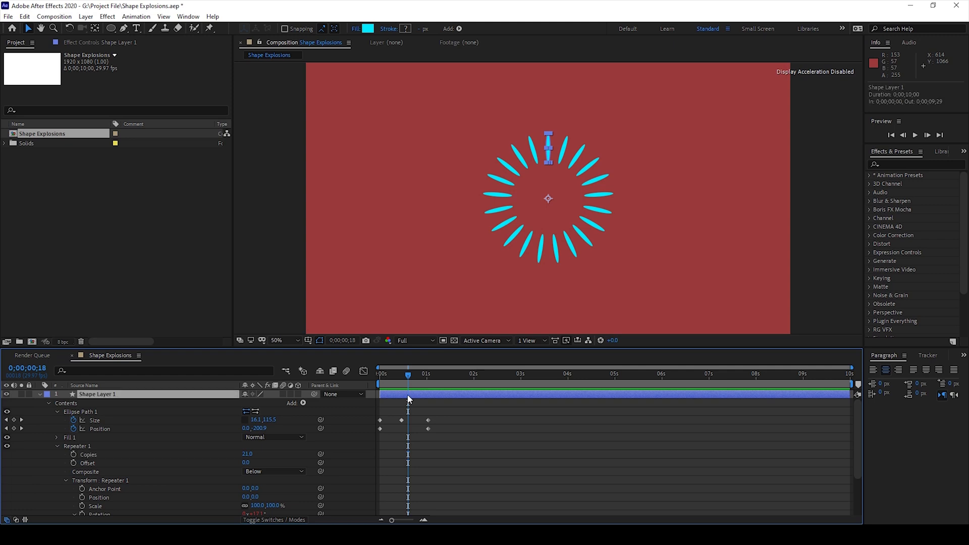
Step: Duplicate the burst layer, scale it to 40% and fill it green
key(ctrl+d)
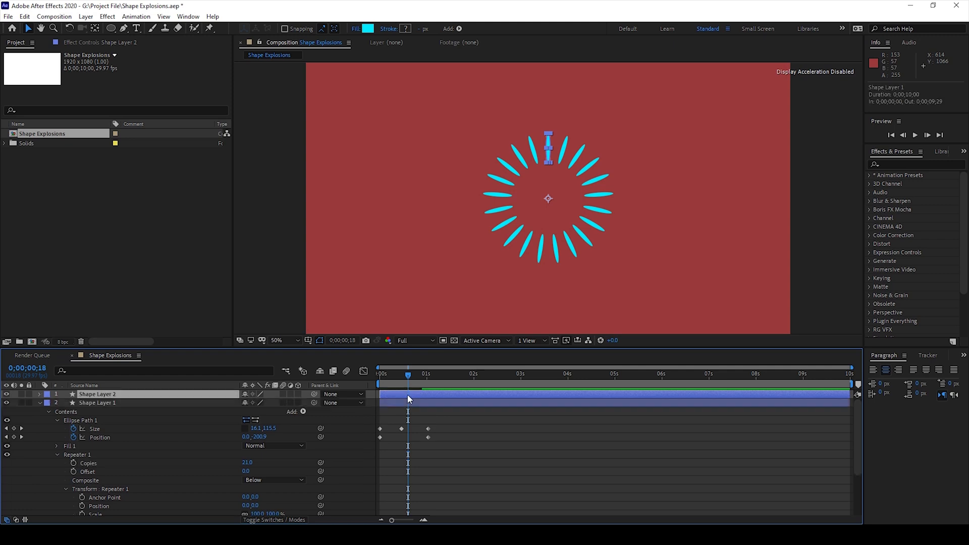
click(40, 395)
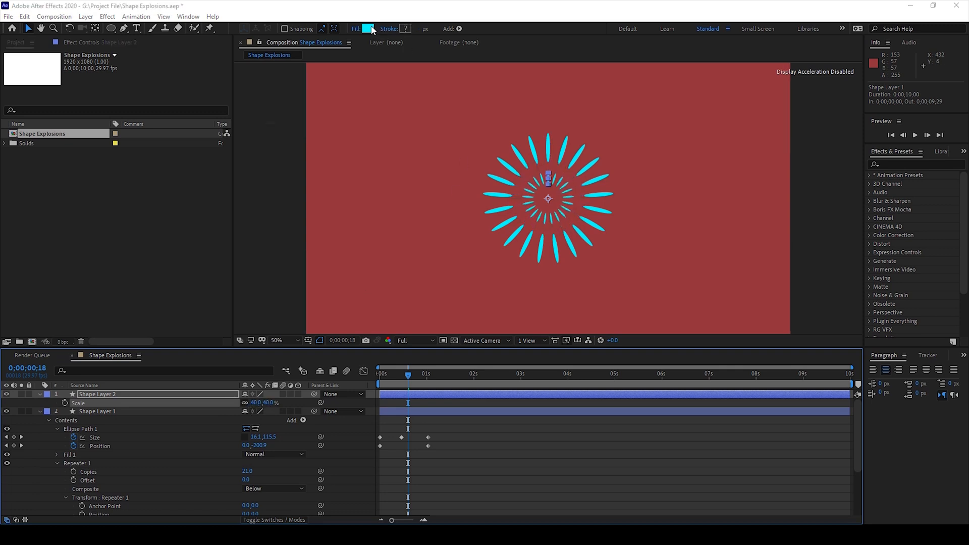
click(368, 28)
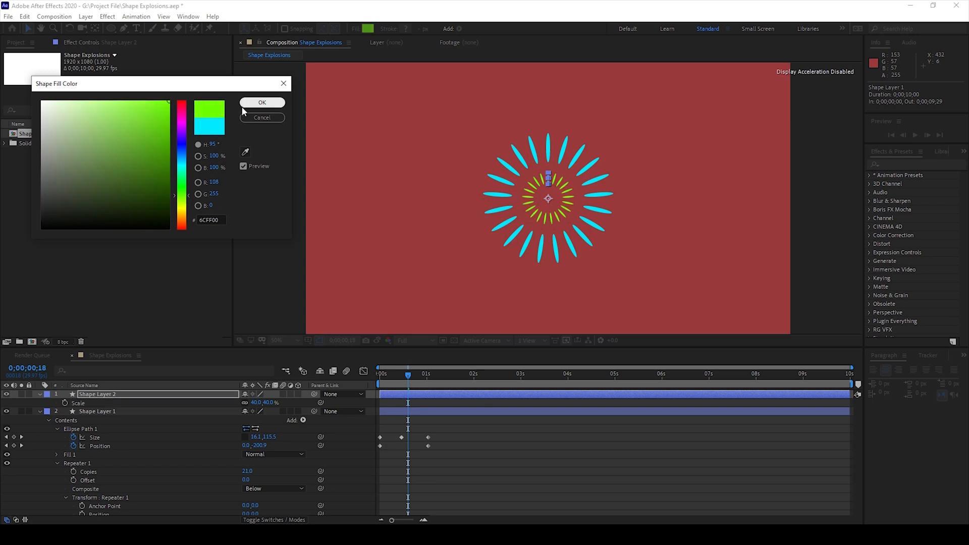
click(262, 103)
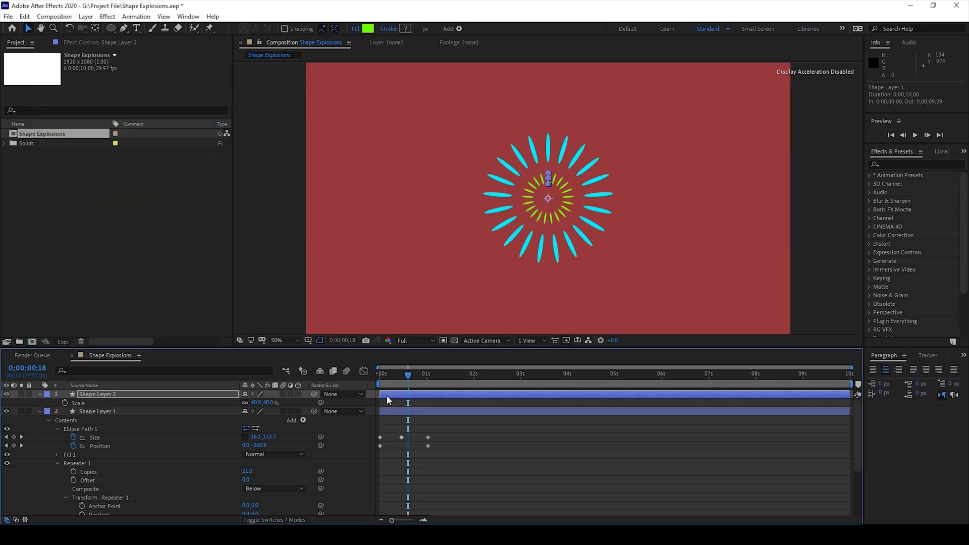